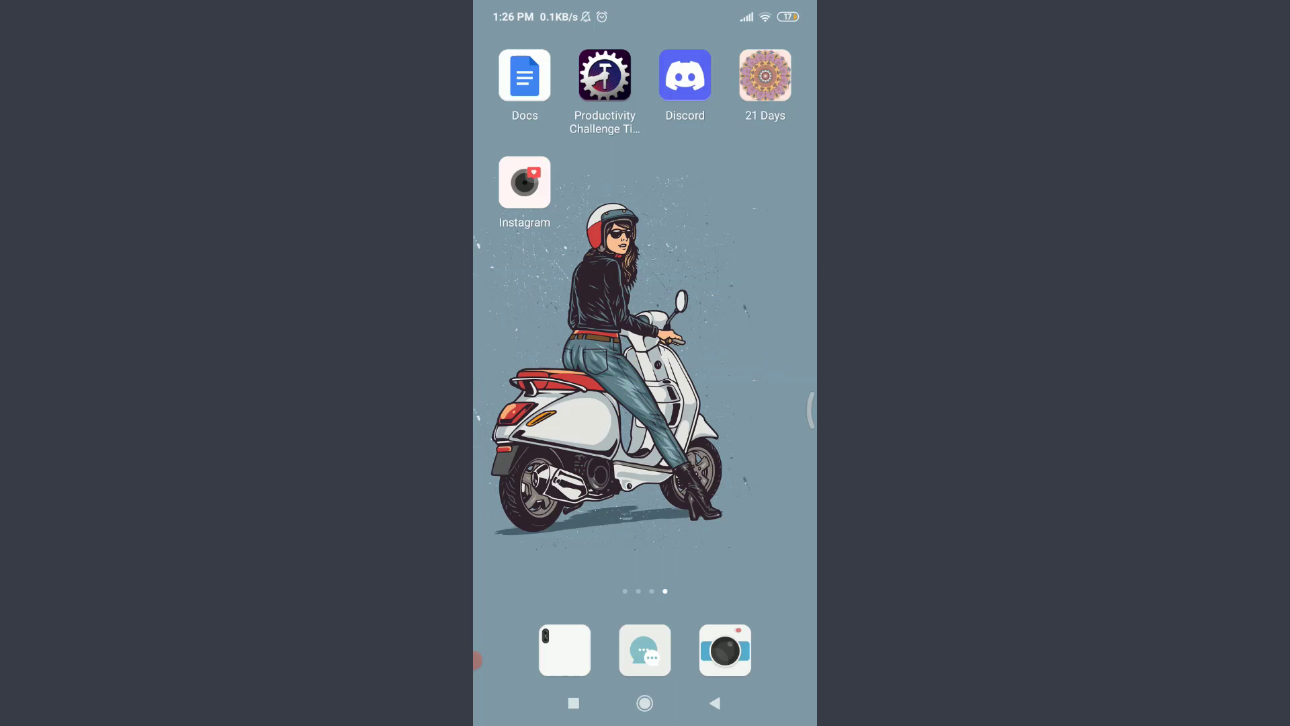
Launch Instagram to reach the Notifications settings list.
click(524, 182)
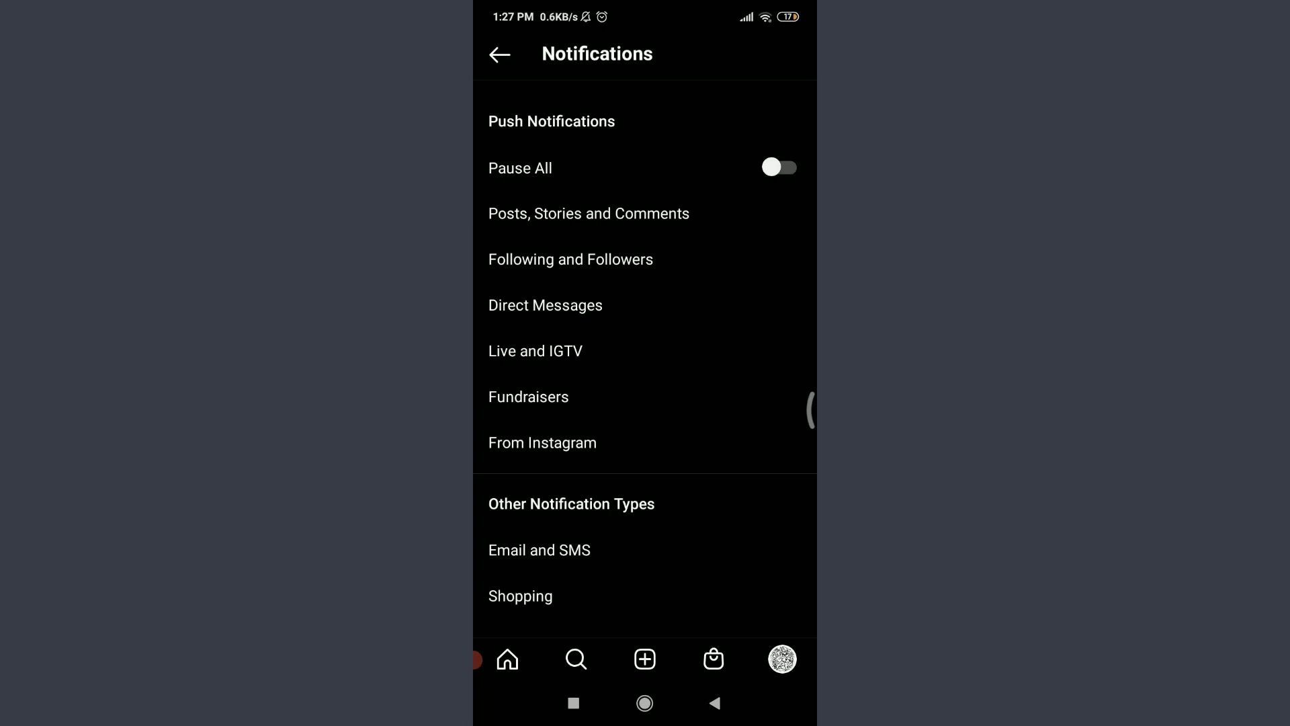
Go into Direct Messages notifications and set Message Requests to Off.
click(544, 304)
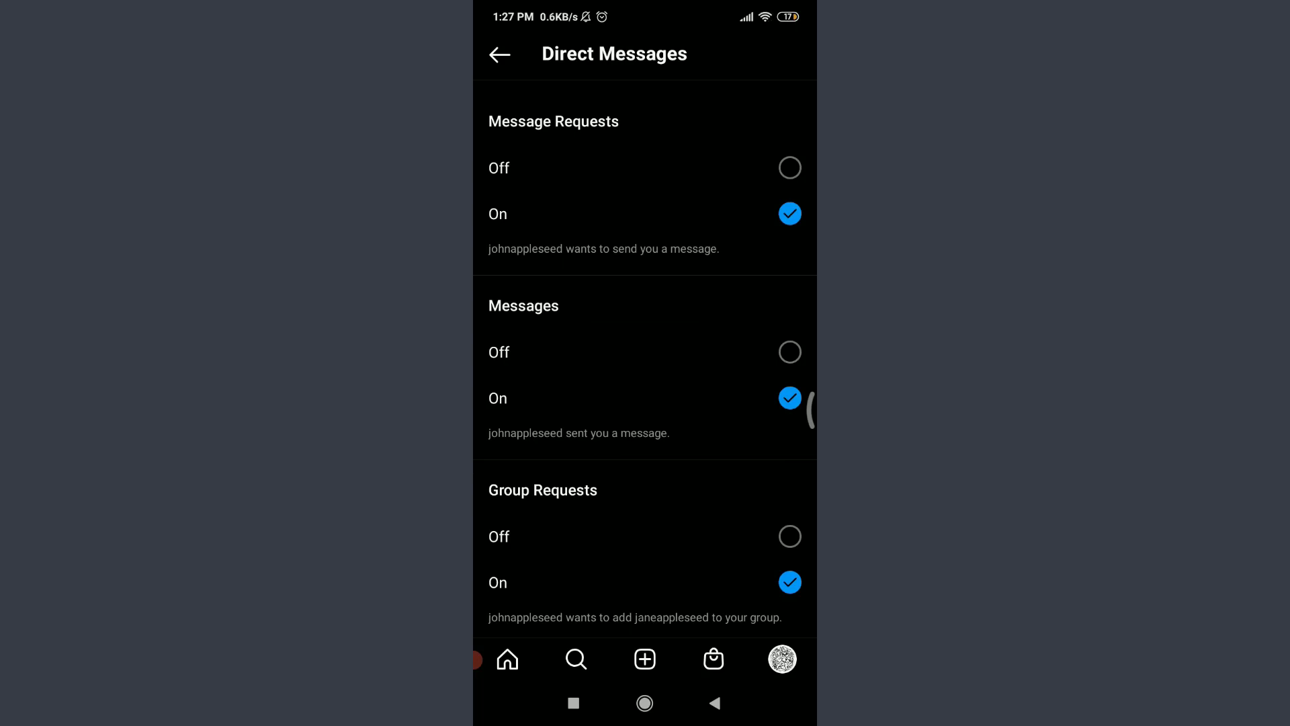
scroll(down, 3)
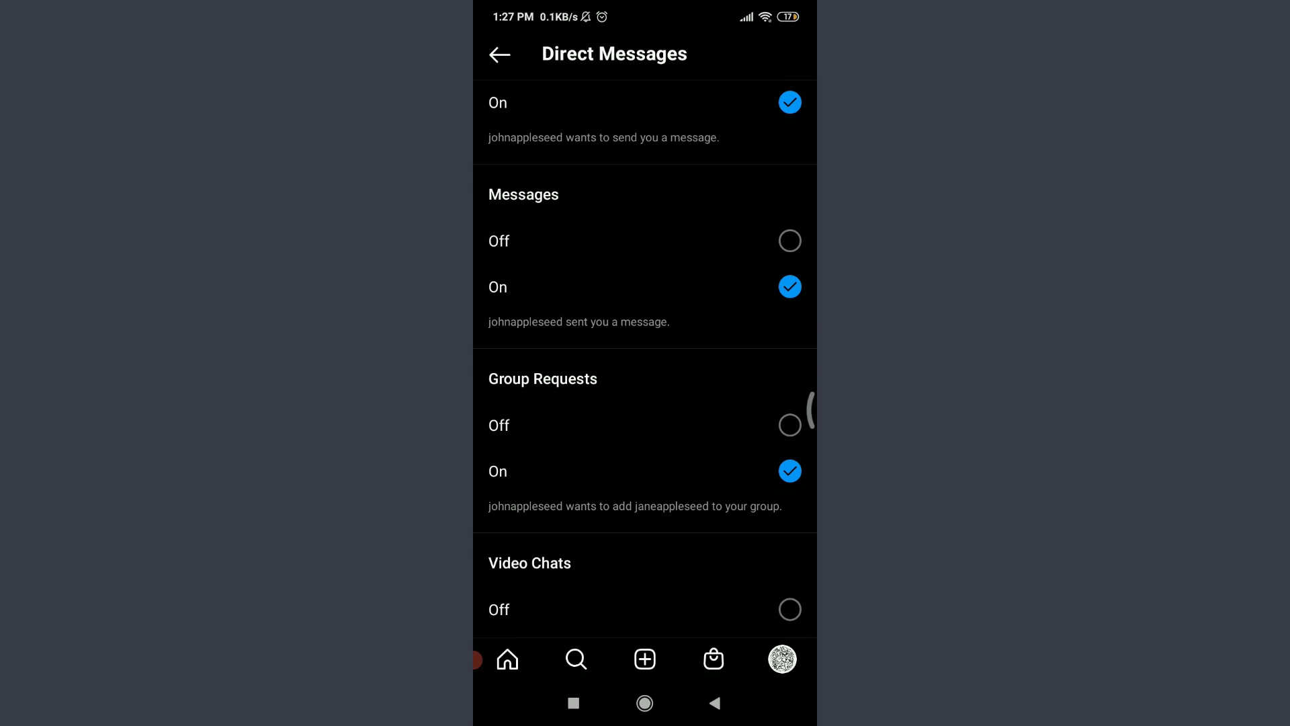
scroll(down, 3)
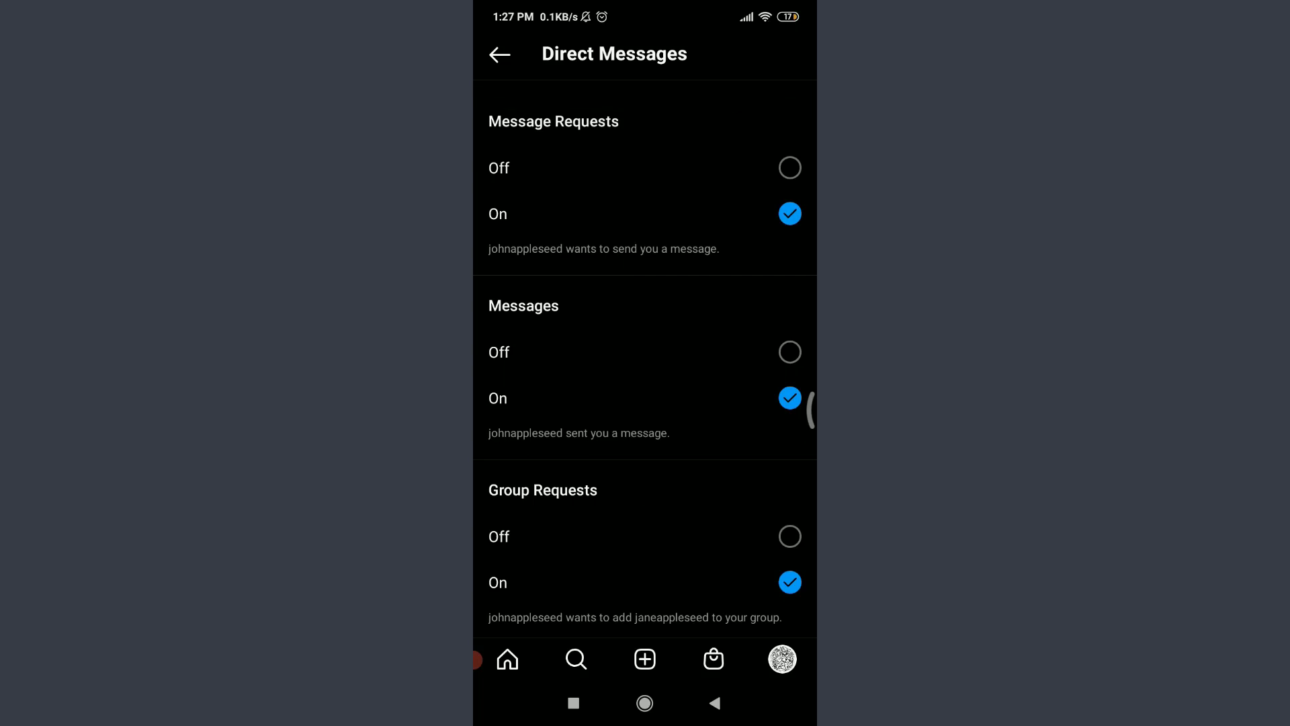
click(789, 168)
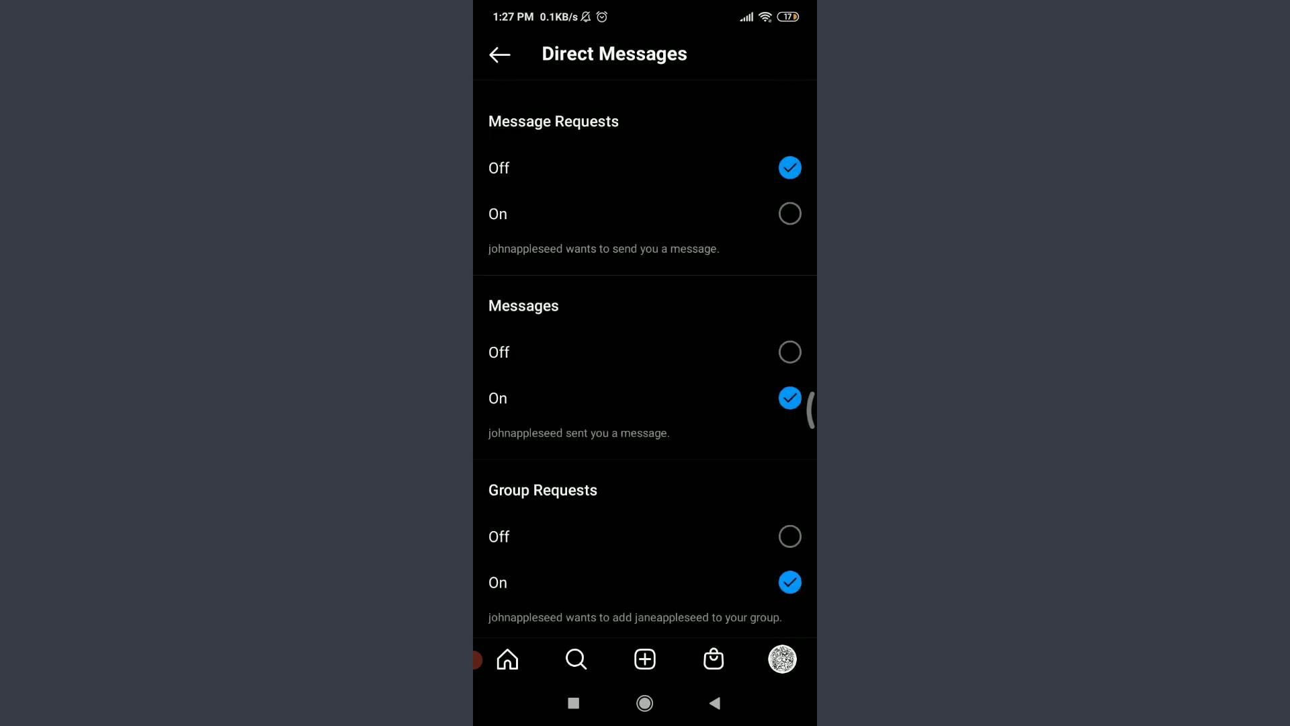
With Messages and Group Requests set to Off, return to the main Notifications list.
scroll(down, 3)
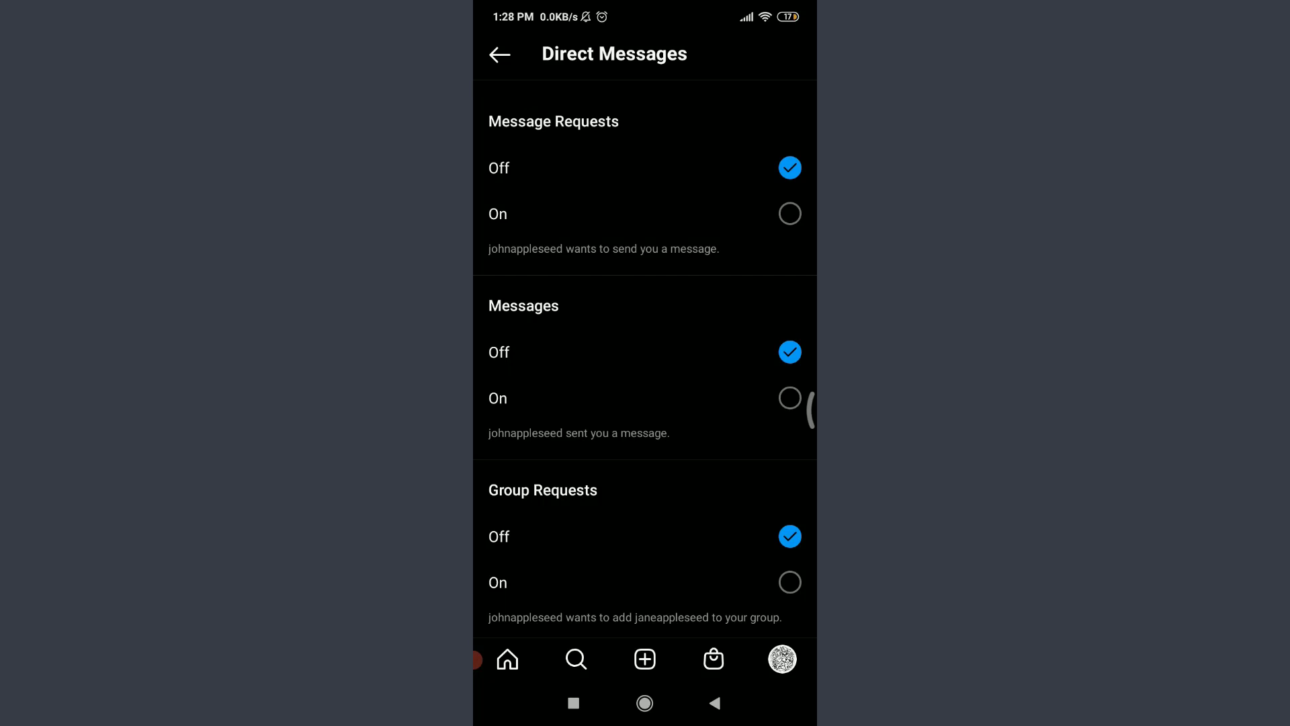
click(499, 54)
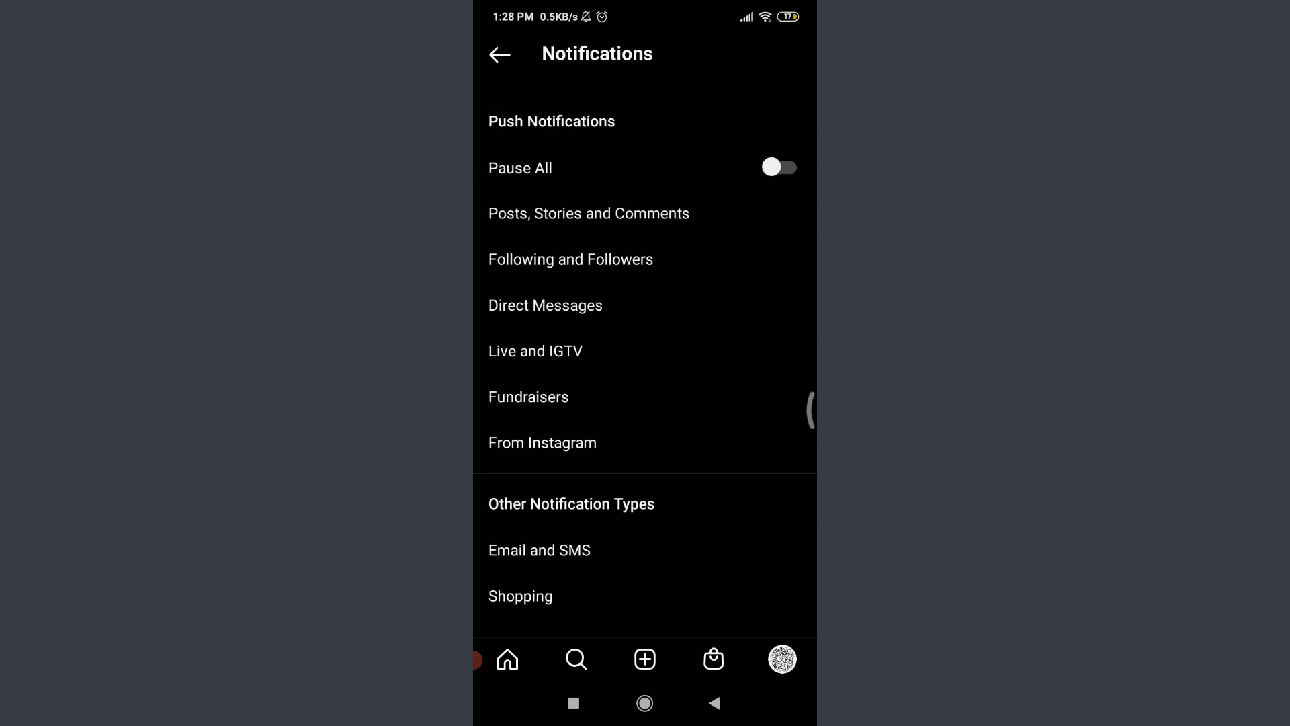